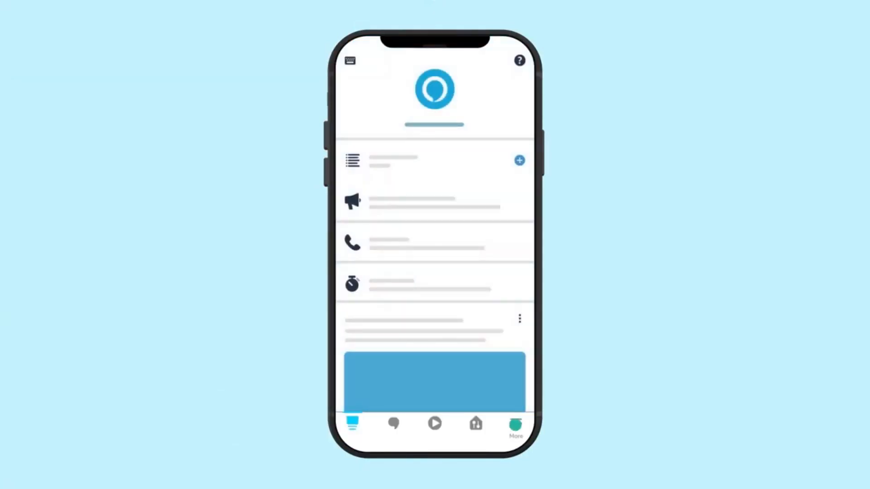
Step: Reach the Add a Device option via the More tab of the bottom navigation
{"action": "left_click", "coordinate": [515, 424]}
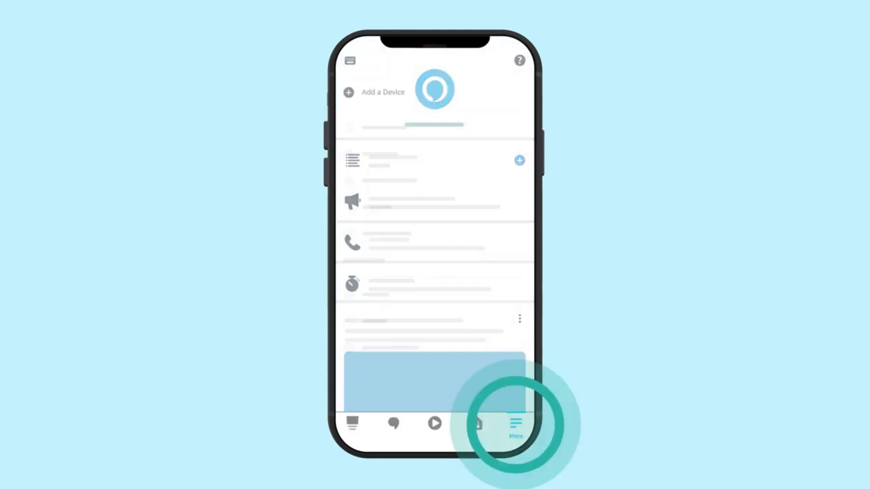